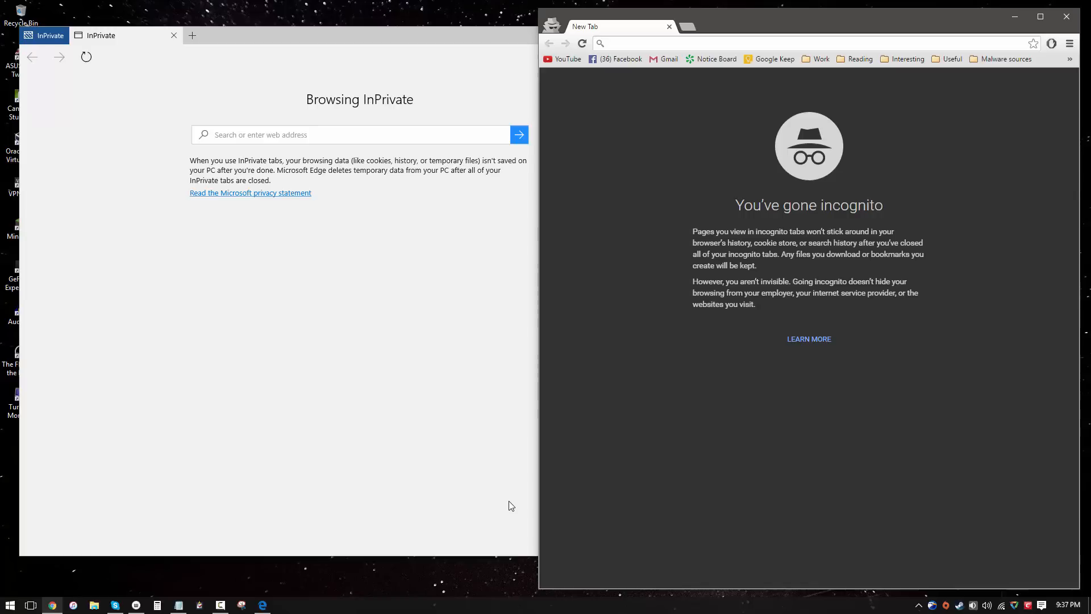
{"action": "mouse_move", "coordinate": [490, 505]}
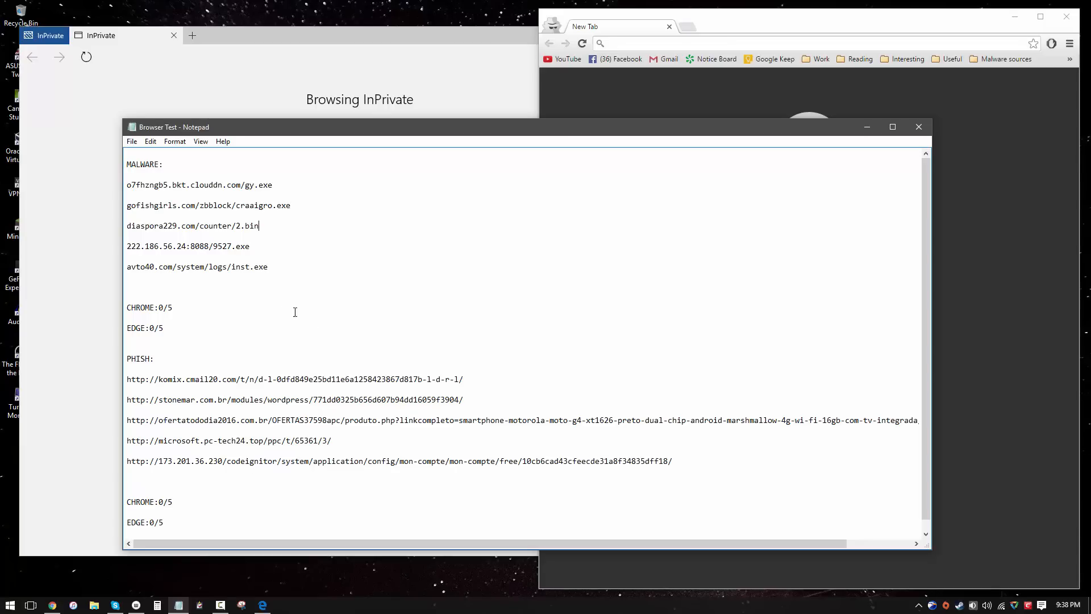
{"action": "mouse_move", "coordinate": [242, 122]}
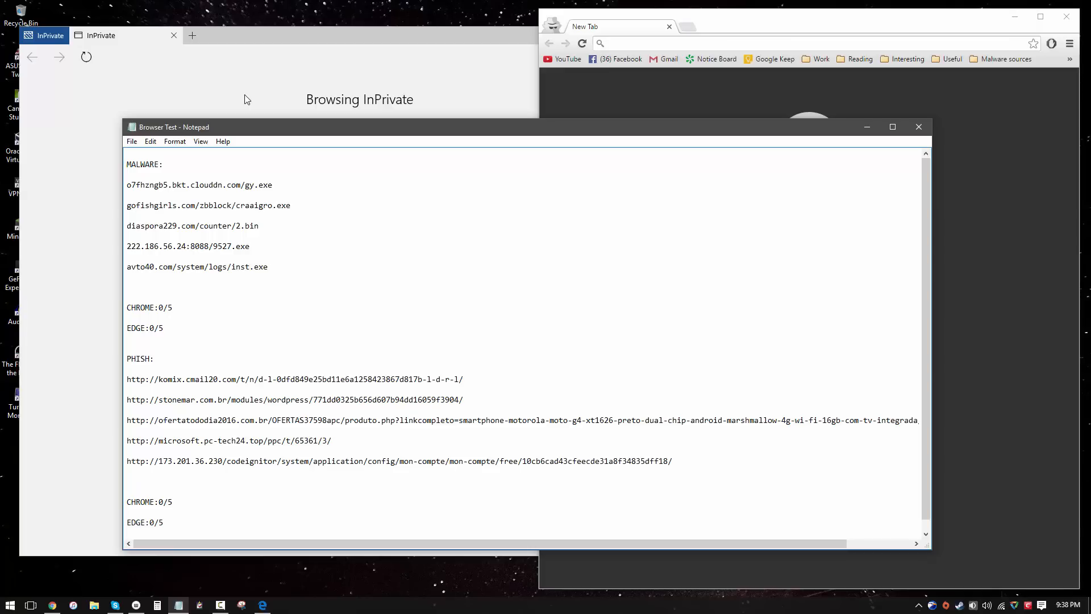
Show the Notepad Browser Test sheet with its URL lists and CHROME:0/5 and EDGE:0/5 scores.
{"action": "left_click", "coordinate": [259, 226]}
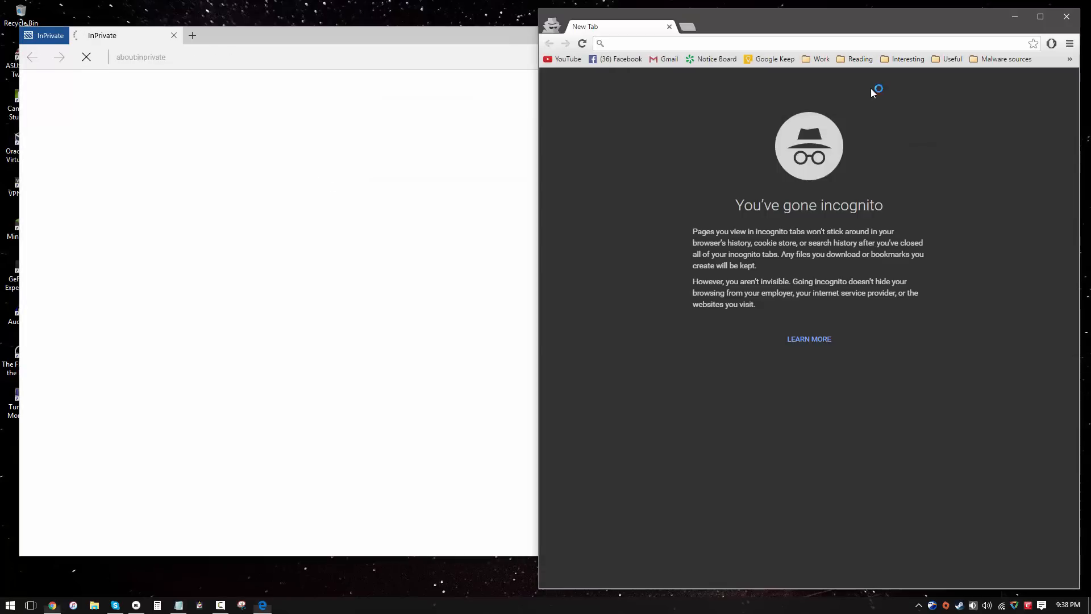
Test o7fhzngb5.bkt.cloudcdn.com/gy.exe in both browsers and change Chrome's tally to 1/5.
{"action": "type", "text": "o7fhzngb5.bkt.cloudcdn.com/gy.exe"}
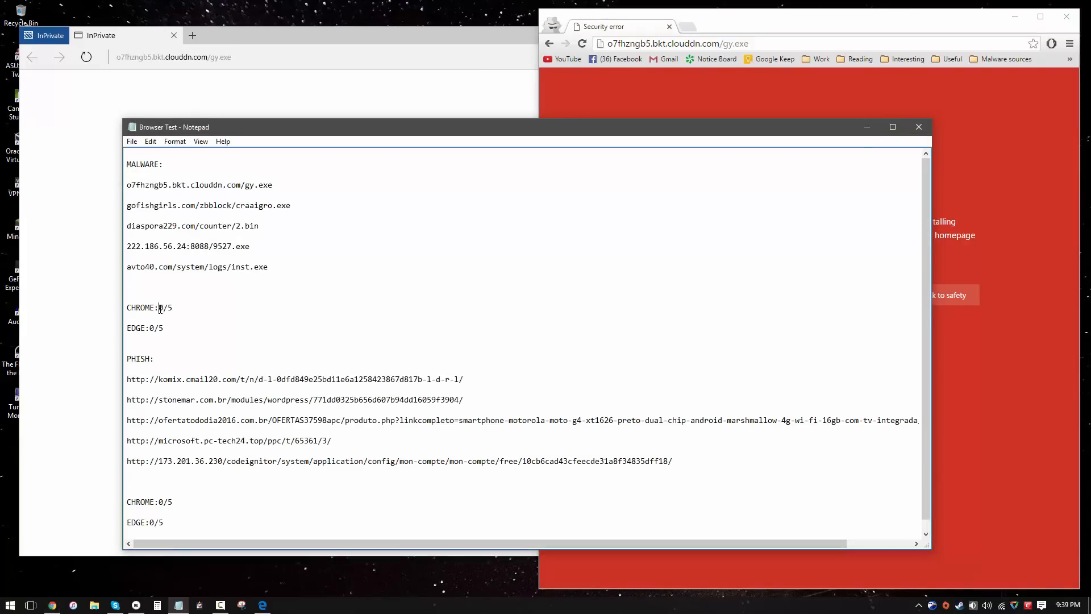
{"action": "type", "text": "1"}
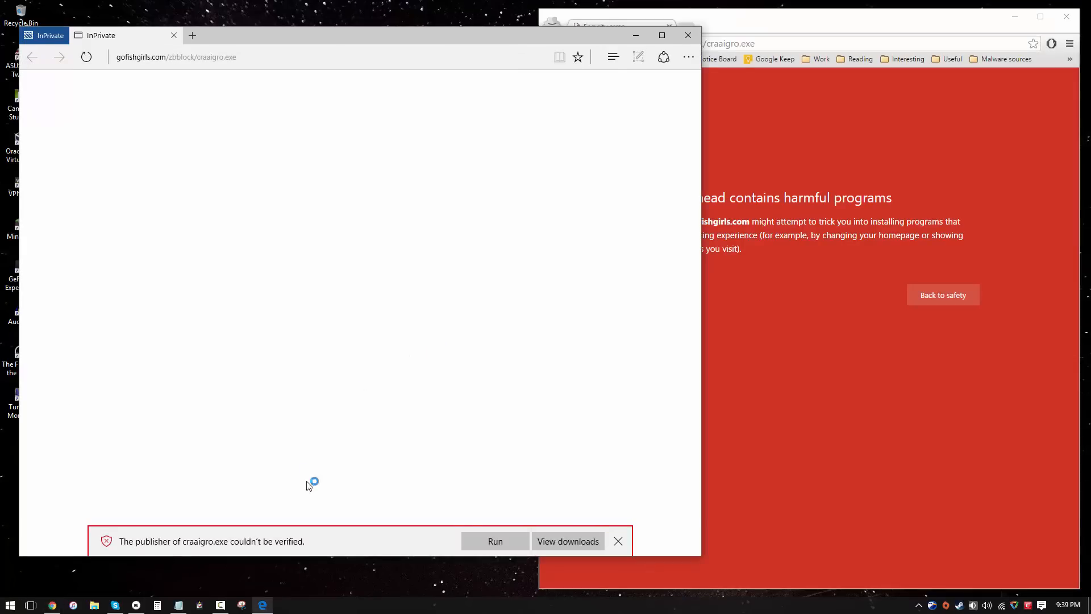
{"action": "mouse_move", "coordinate": [495, 540]}
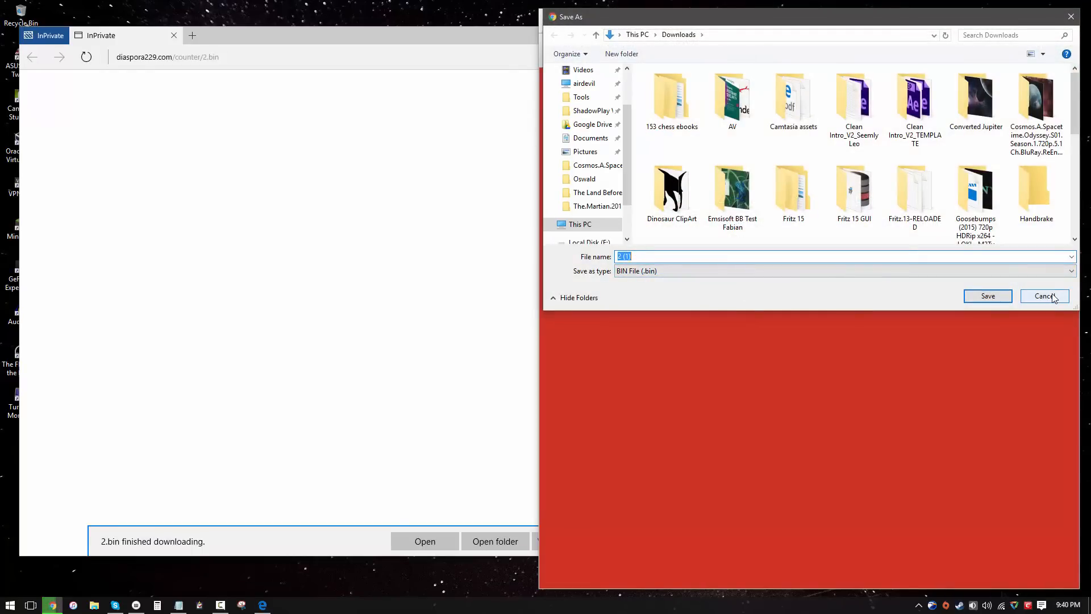
Cancel Chrome's Save As dialog for 2.bin from the diaspora229.com URL.
{"action": "left_click", "coordinate": [1043, 296]}
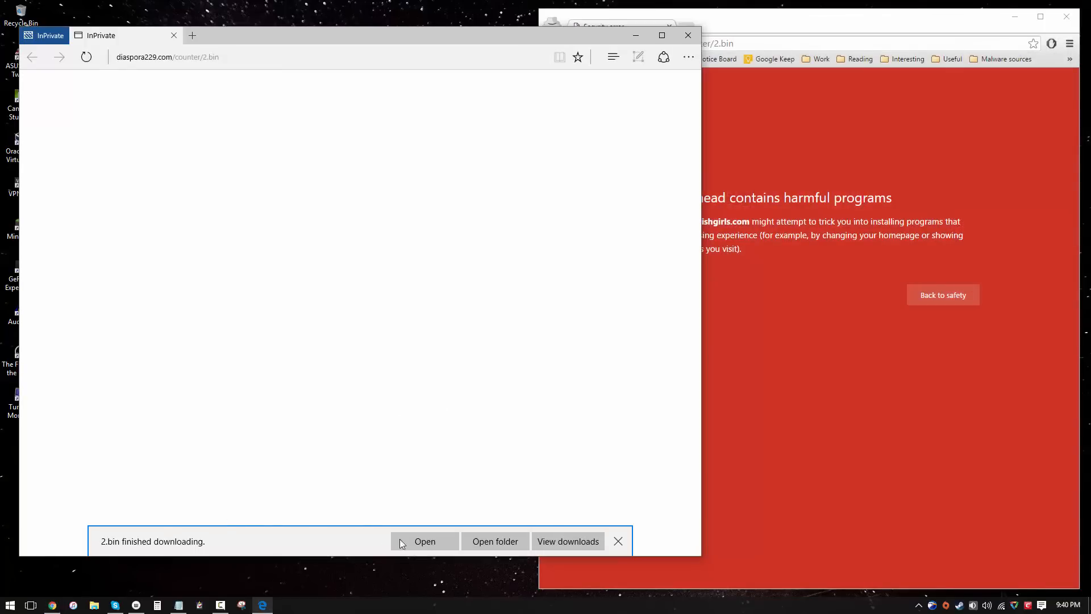
{"action": "mouse_move", "coordinate": [252, 580]}
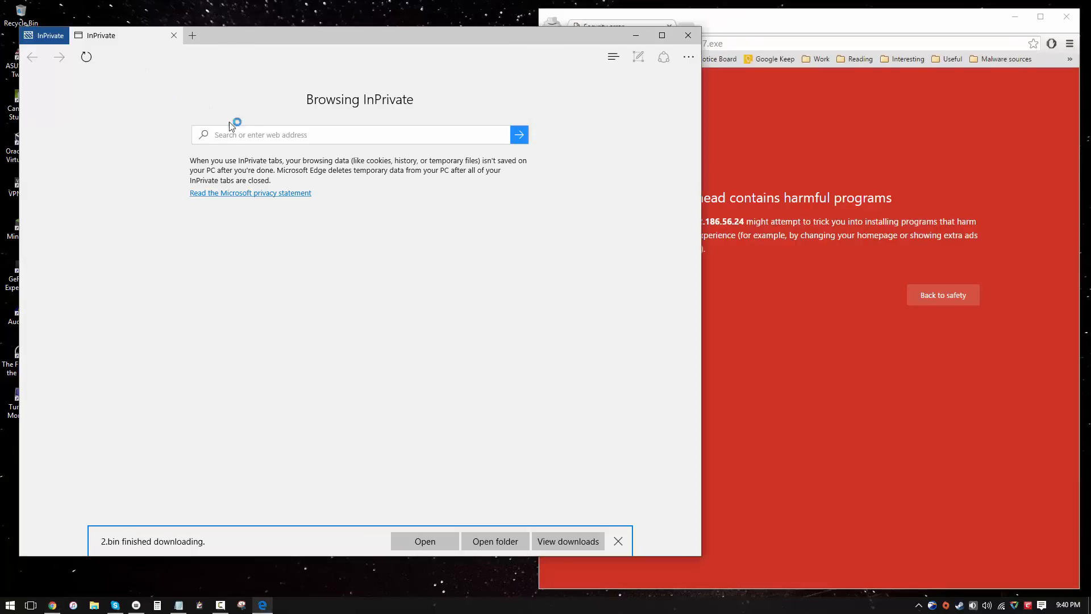
Load 222.186.56.24:8088/9527.exe and dismiss Edge's 'You'll need a new app' popup.
{"action": "left_click", "coordinate": [425, 540]}
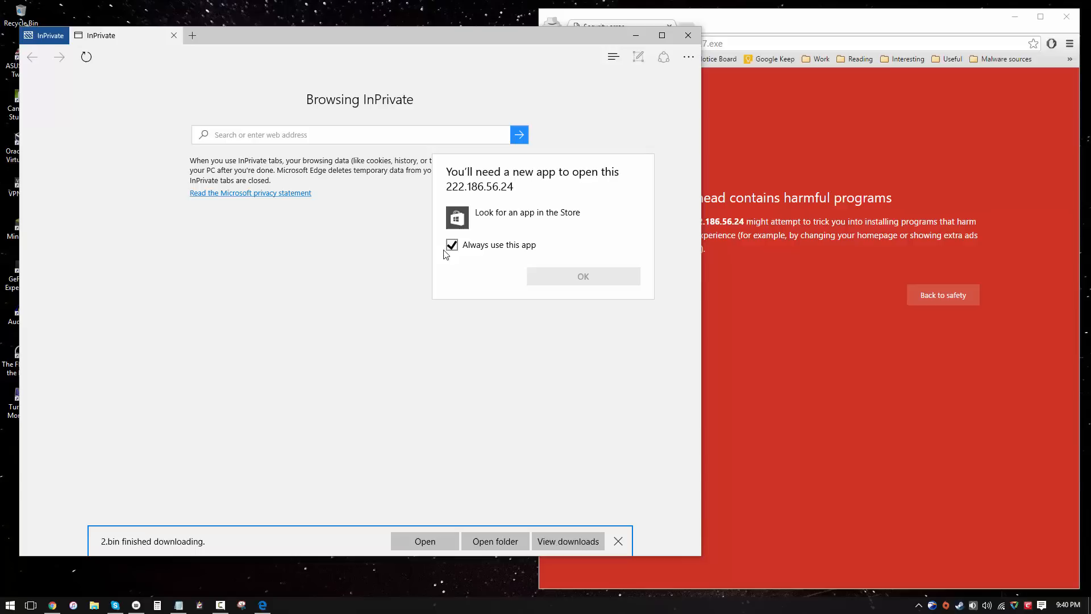
{"action": "mouse_move", "coordinate": [481, 254]}
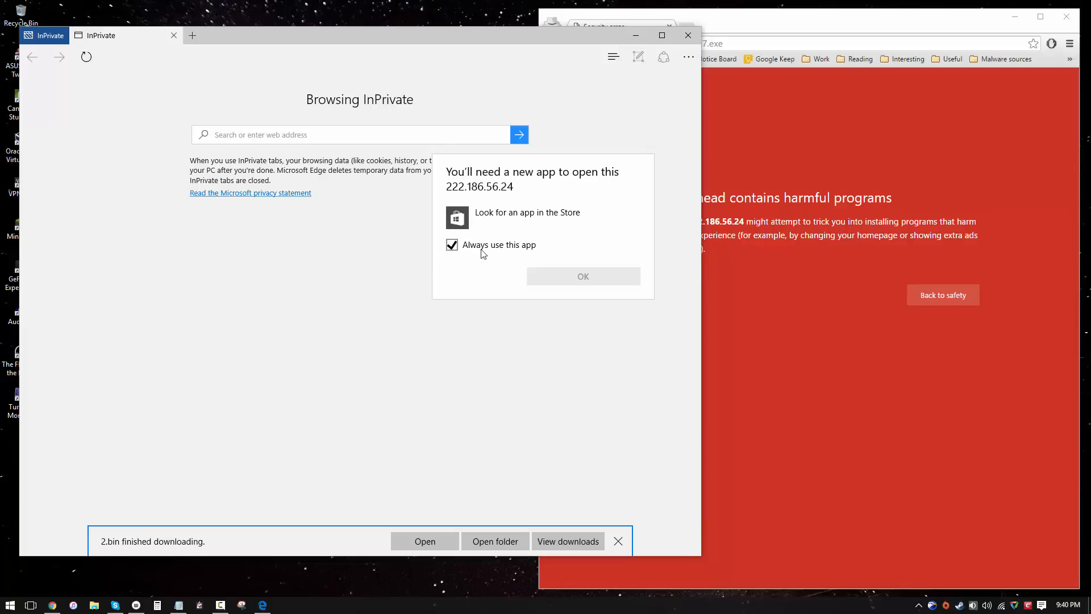
{"action": "left_click", "coordinate": [452, 245]}
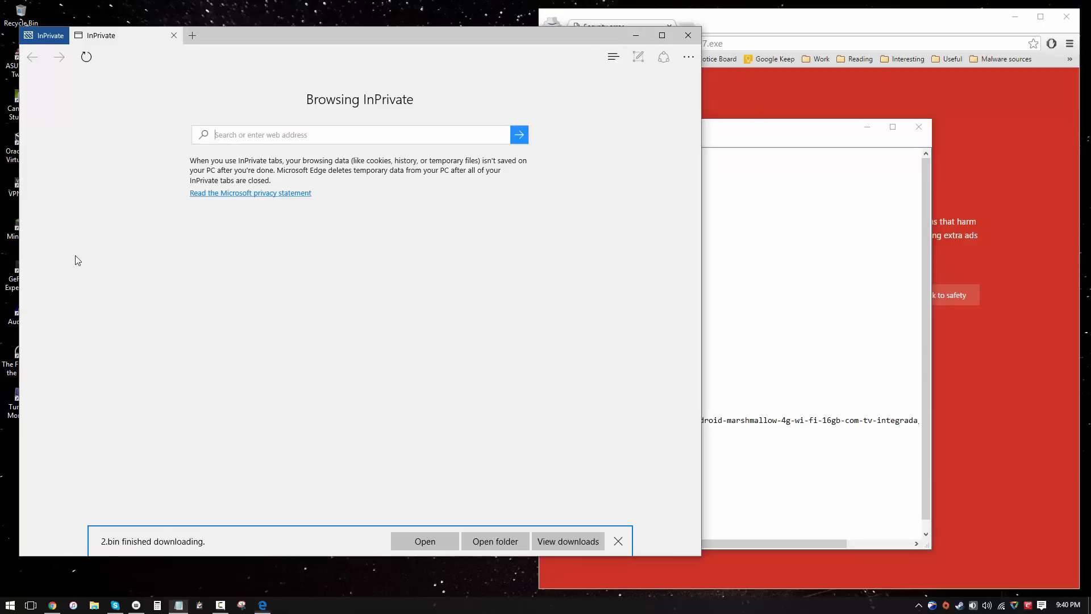
Enter avto40.com/system/logs/inst.exe and record CHROME:3/5 and EDGE:3/5 in Notepad.
{"action": "type", "text": "avto40.com/system/logs/inst.exe"}
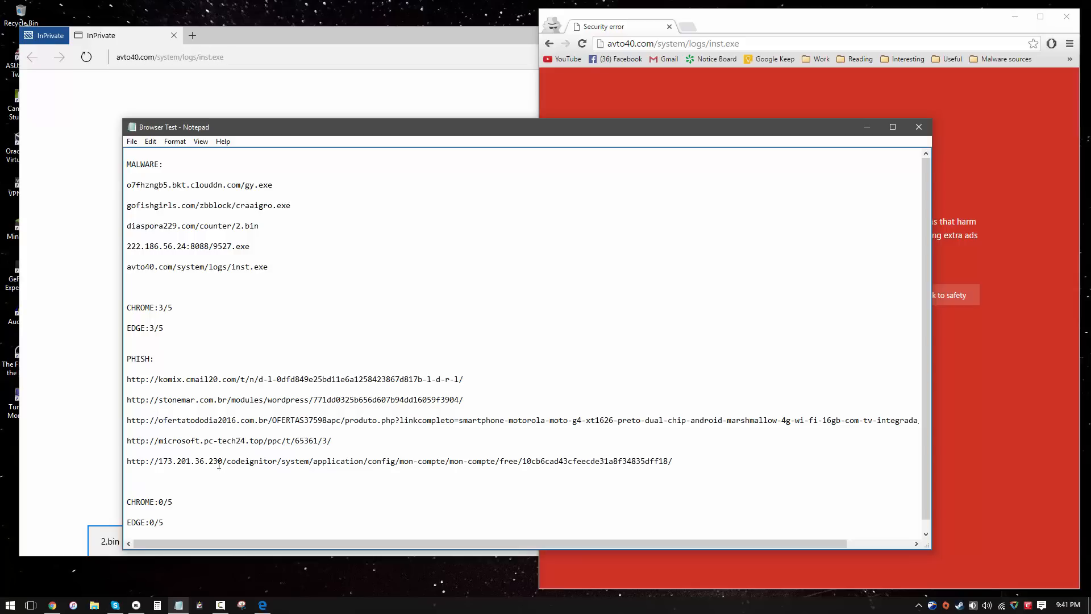
{"action": "mouse_move", "coordinate": [293, 483]}
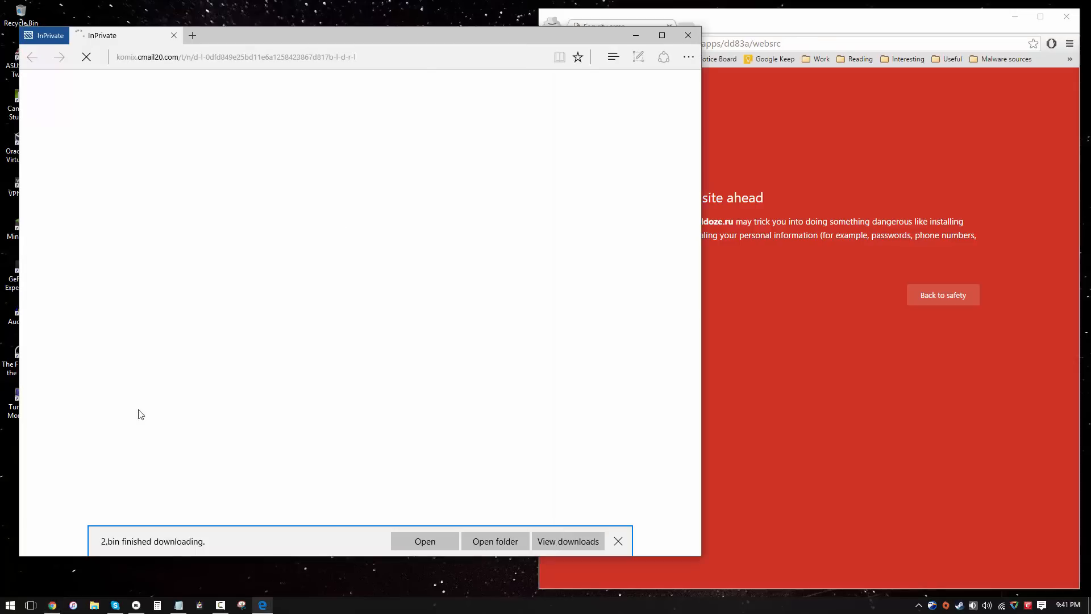
{"action": "mouse_move", "coordinate": [109, 179]}
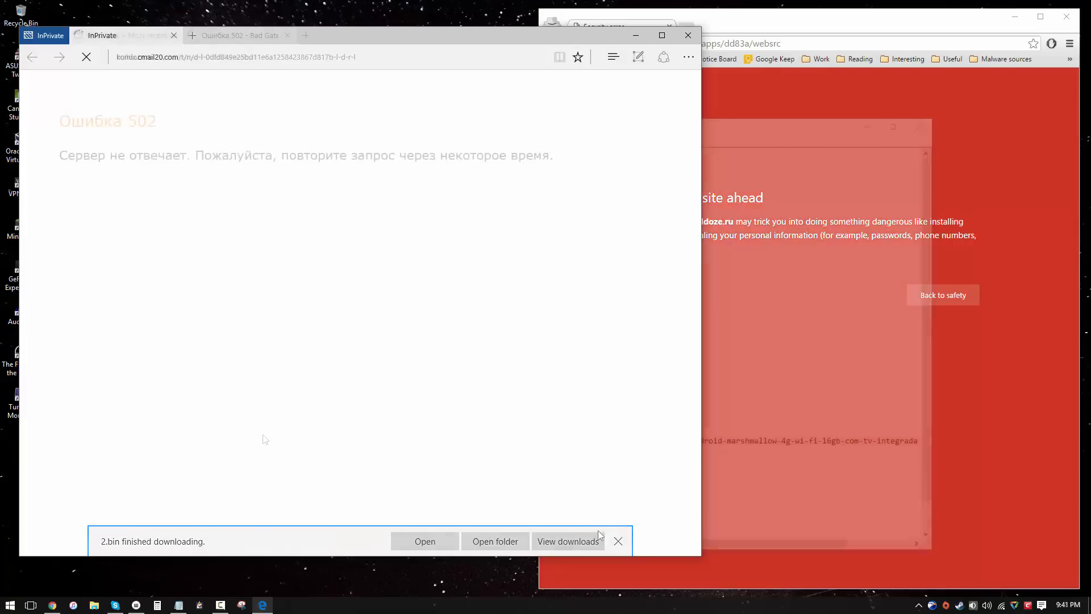
Load the loadedworld.tk phishing URL, then select the next phishing URL in Notepad.
{"action": "left_click", "coordinate": [617, 540]}
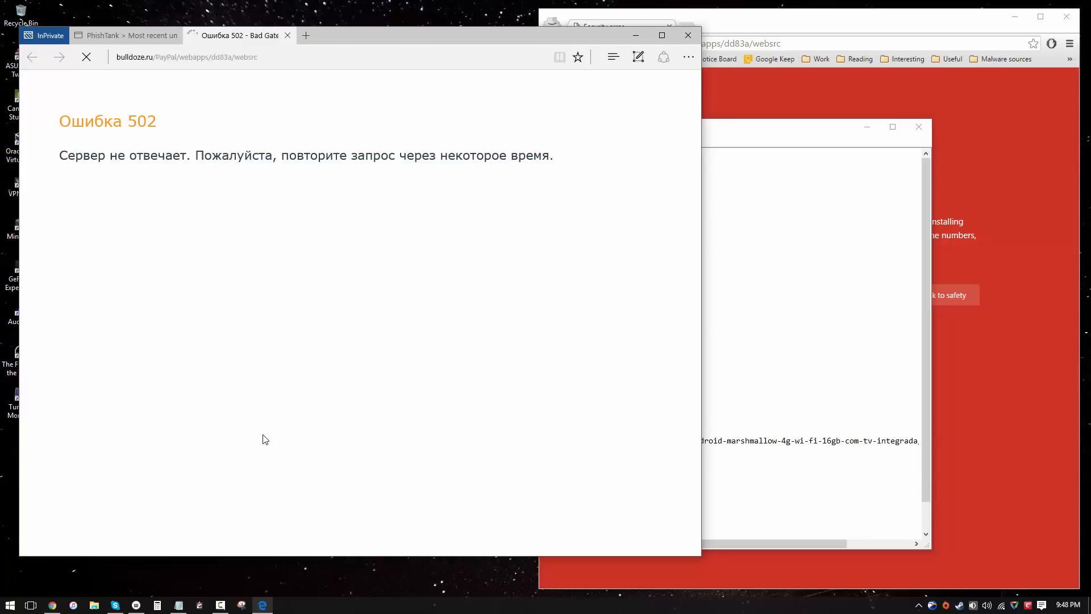
{"action": "mouse_move", "coordinate": [167, 275]}
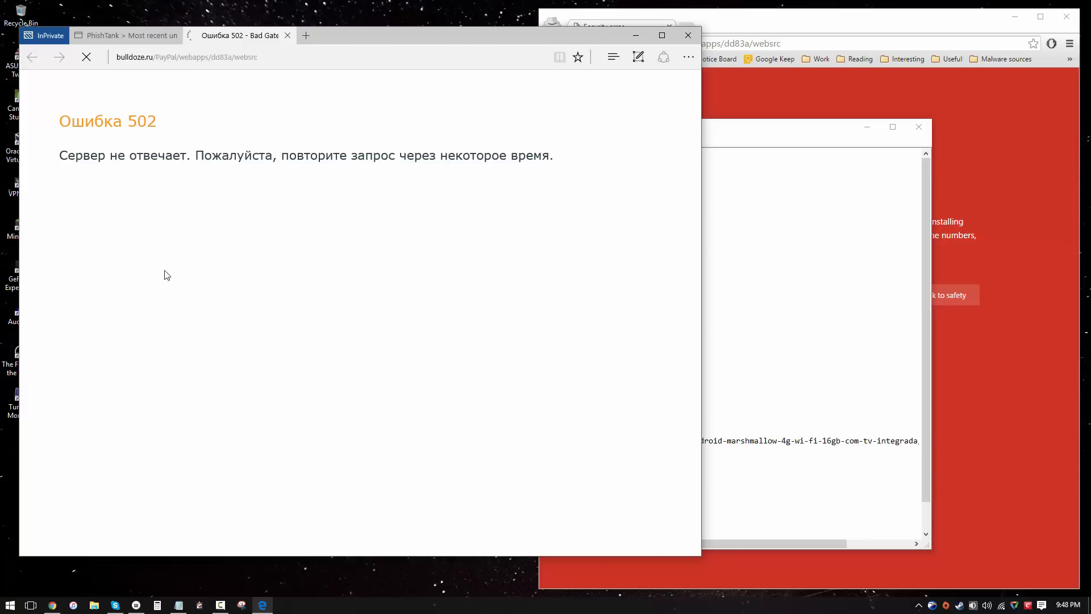
{"action": "mouse_move", "coordinate": [148, 244]}
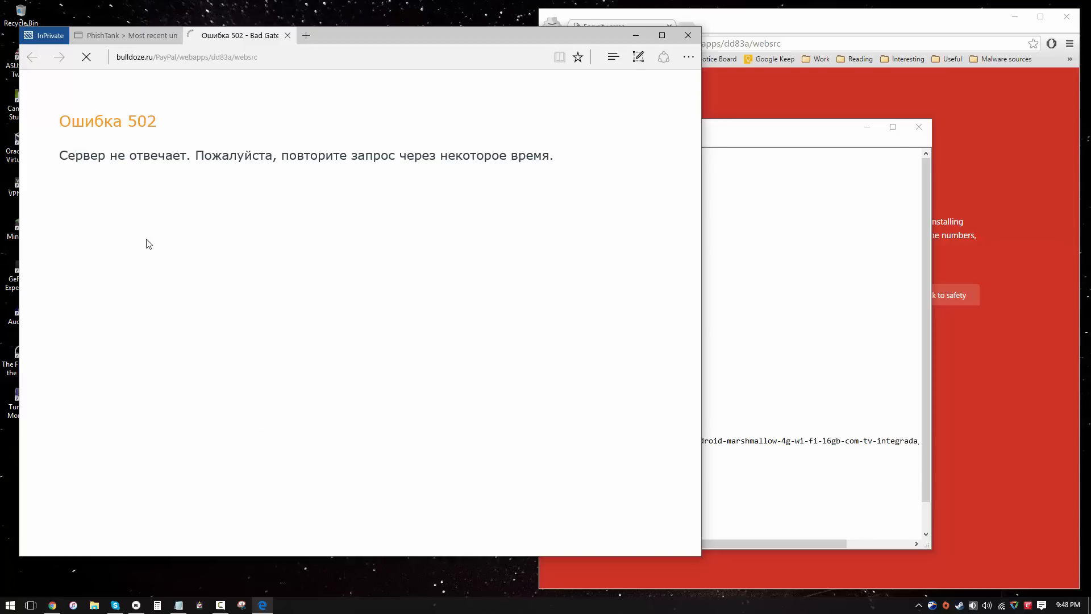
{"action": "mouse_move", "coordinate": [157, 504]}
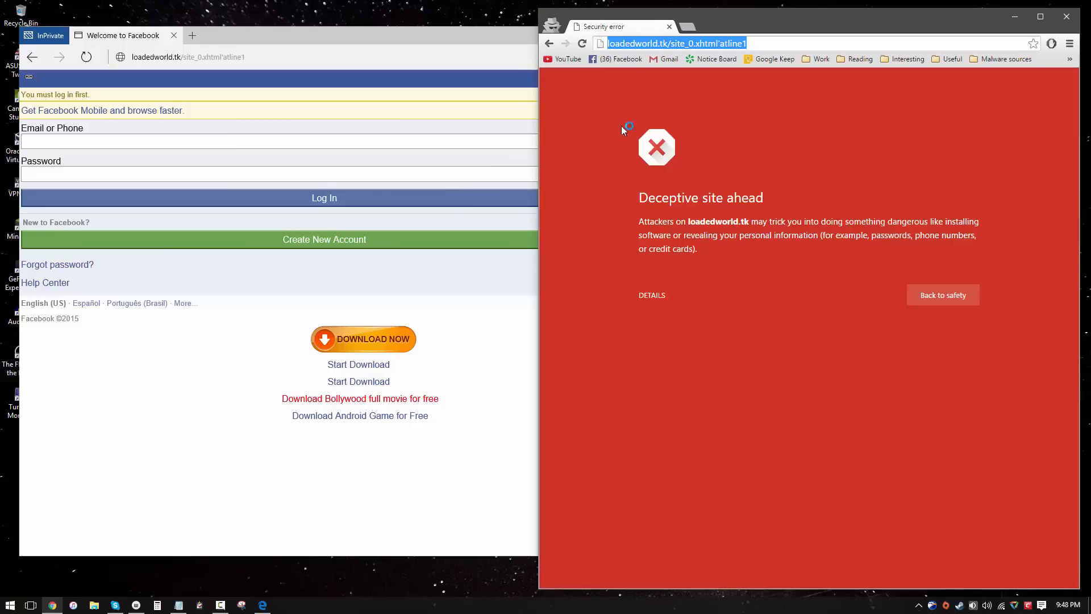
{"action": "mouse_move", "coordinate": [635, 329]}
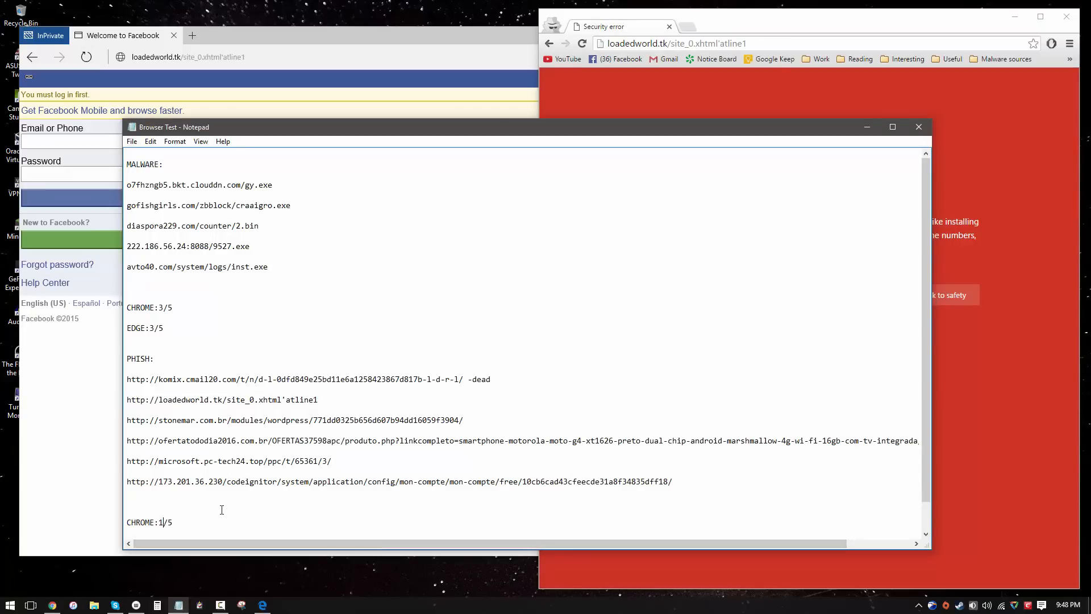
{"action": "triple_click", "coordinate": [279, 419]}
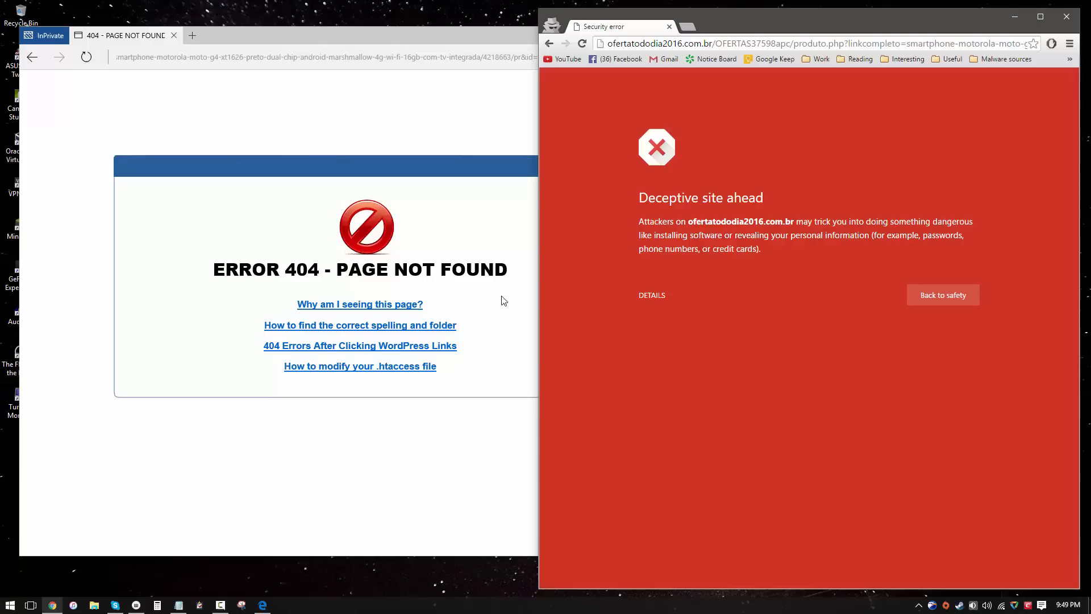
{"action": "mouse_move", "coordinate": [449, 306]}
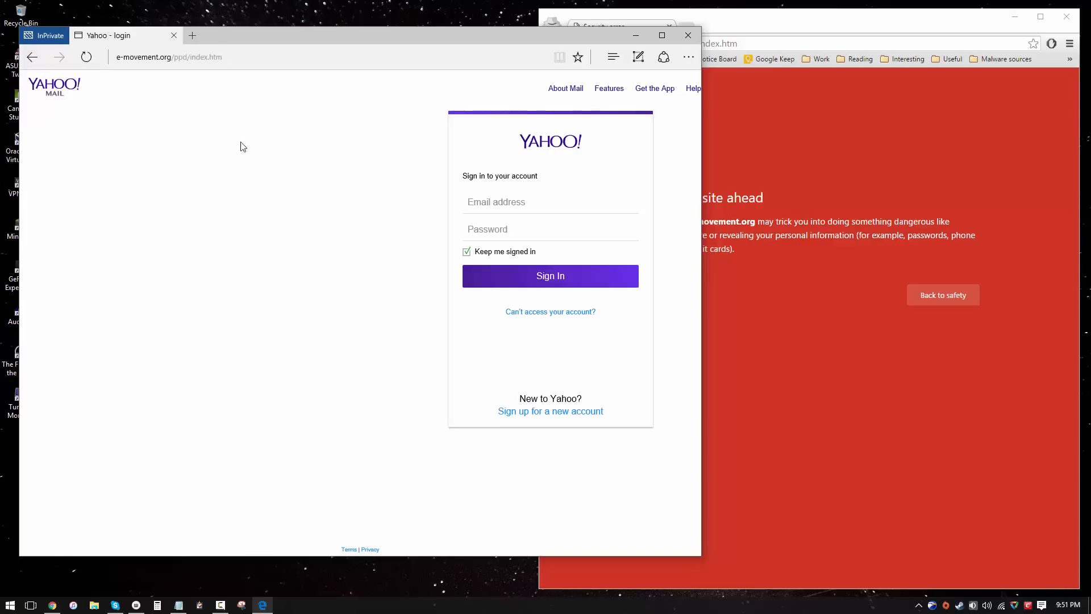
Try the fake Yahoo email field in Edge, then return to the Notepad URL list.
{"action": "left_click", "coordinate": [550, 202]}
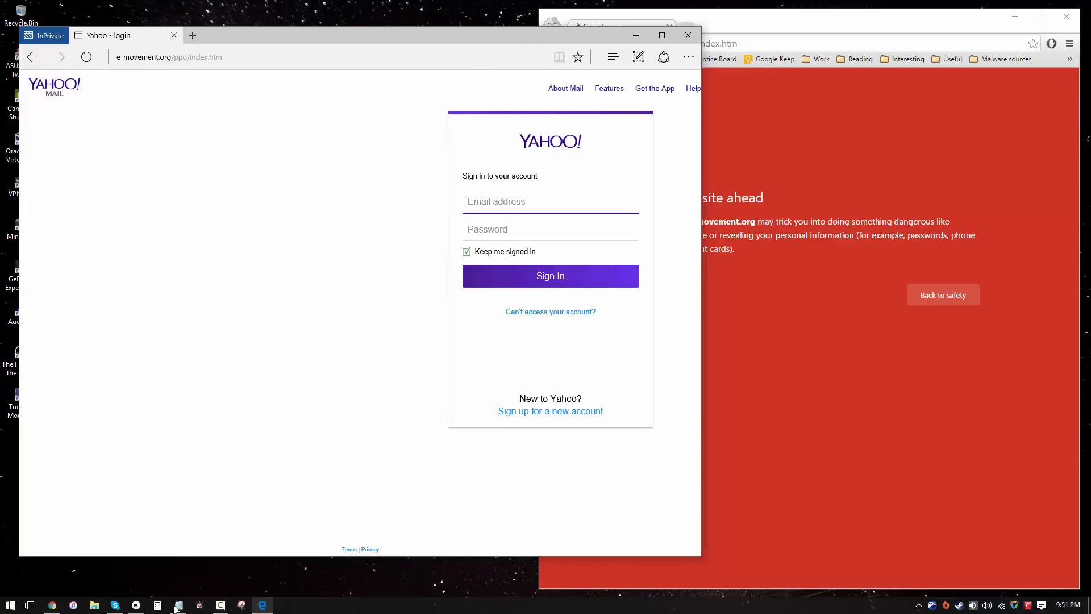
{"action": "left_click", "coordinate": [178, 604]}
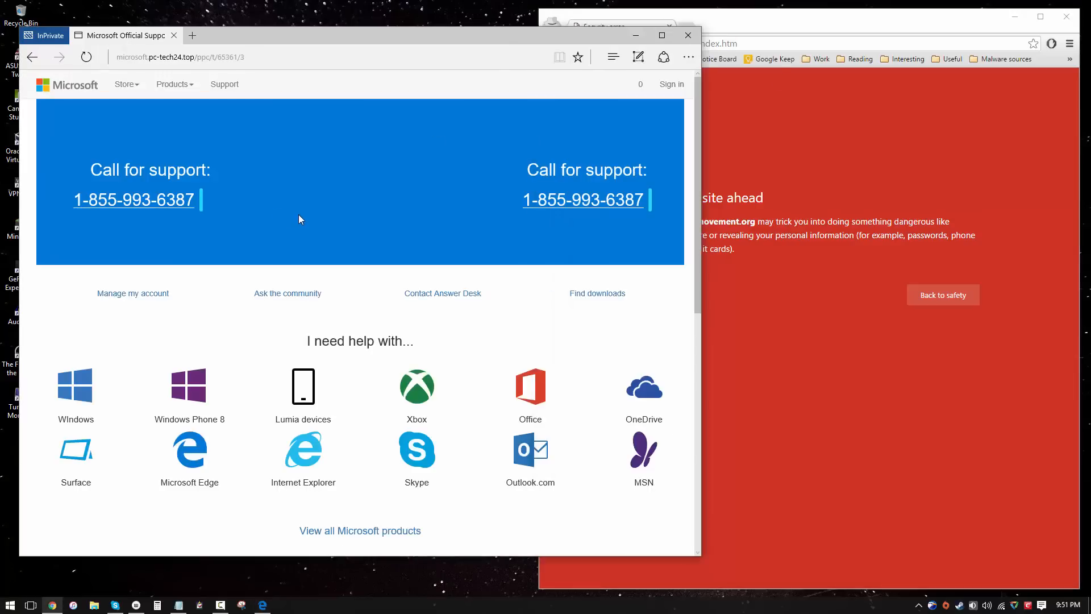
{"action": "mouse_move", "coordinate": [158, 223]}
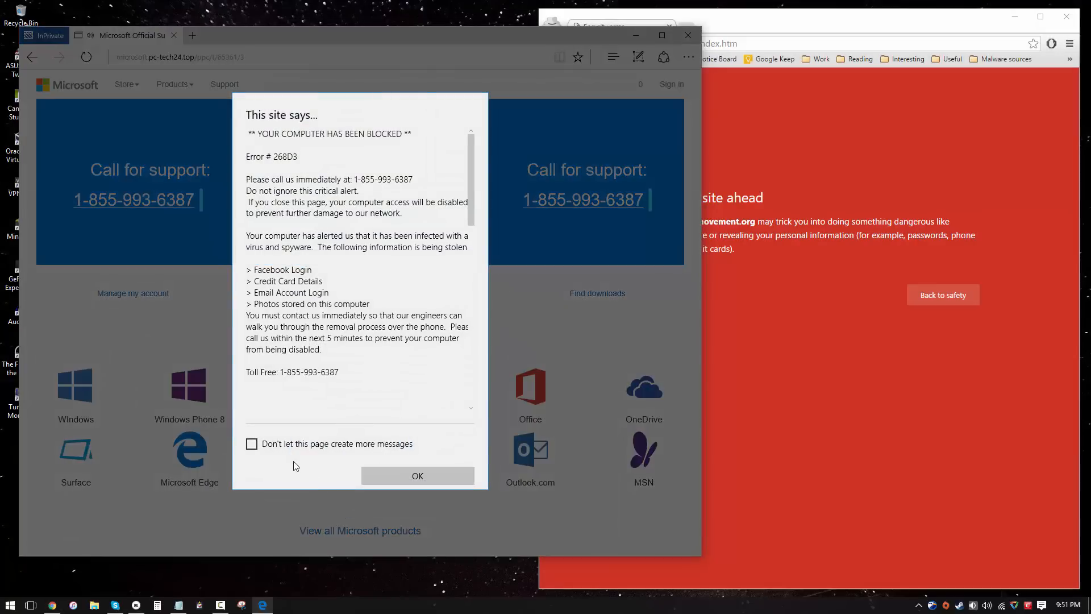
Tick 'Don't let this page create more messages' and OK the computer-blocked alert.
{"action": "scroll", "scroll_direction": "down", "scroll_amount": 3}
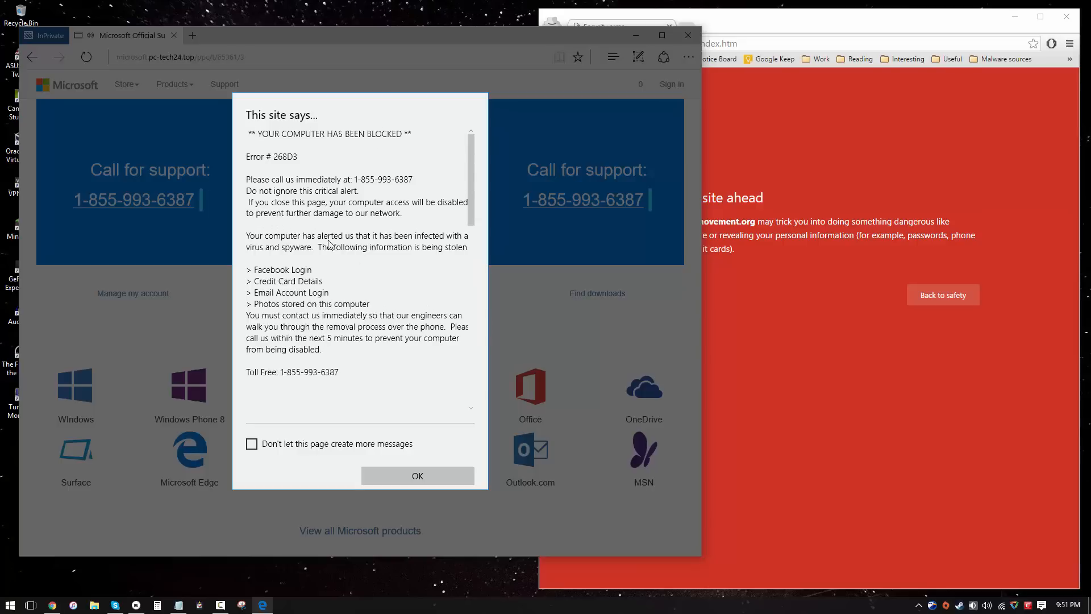
{"action": "left_click", "coordinate": [252, 443]}
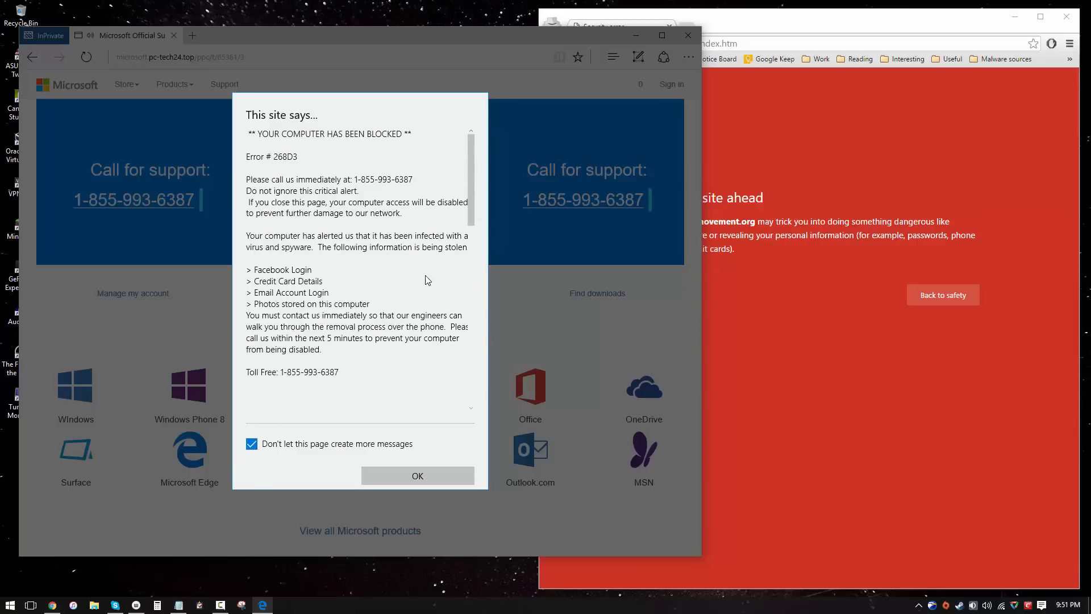
{"action": "left_click", "coordinate": [417, 475]}
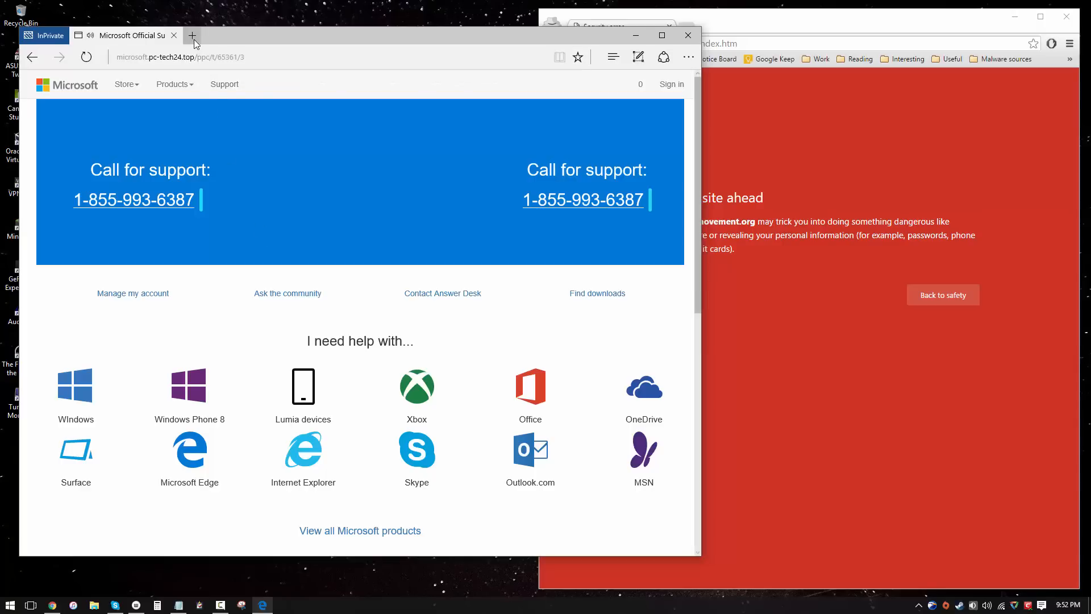
{"action": "mouse_move", "coordinate": [192, 35]}
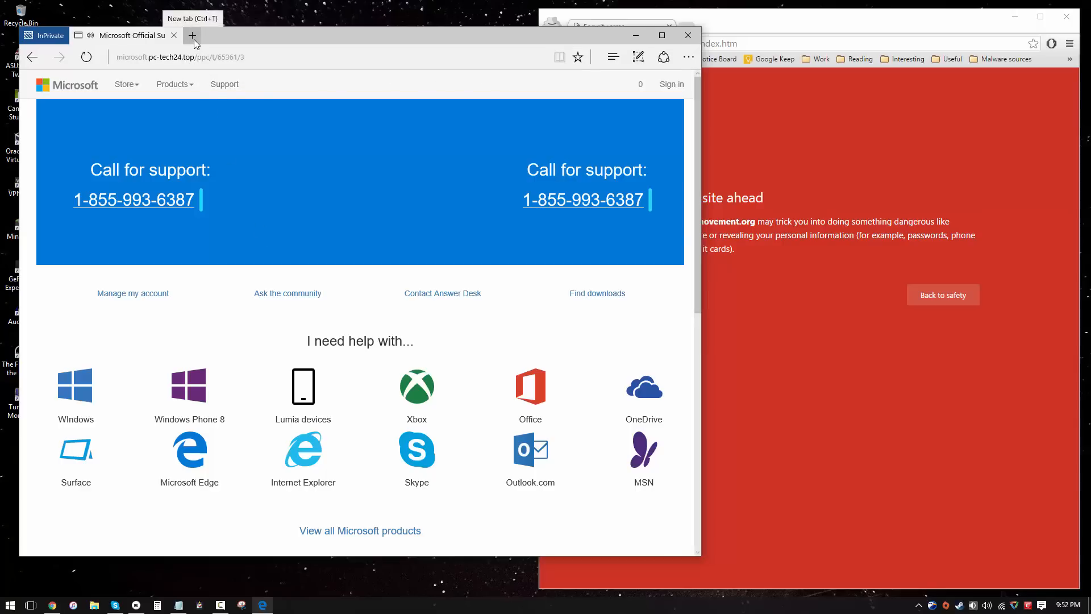
Open a fresh InPrivate tab in Edge in place of the scam support page.
{"action": "left_click", "coordinate": [192, 35]}
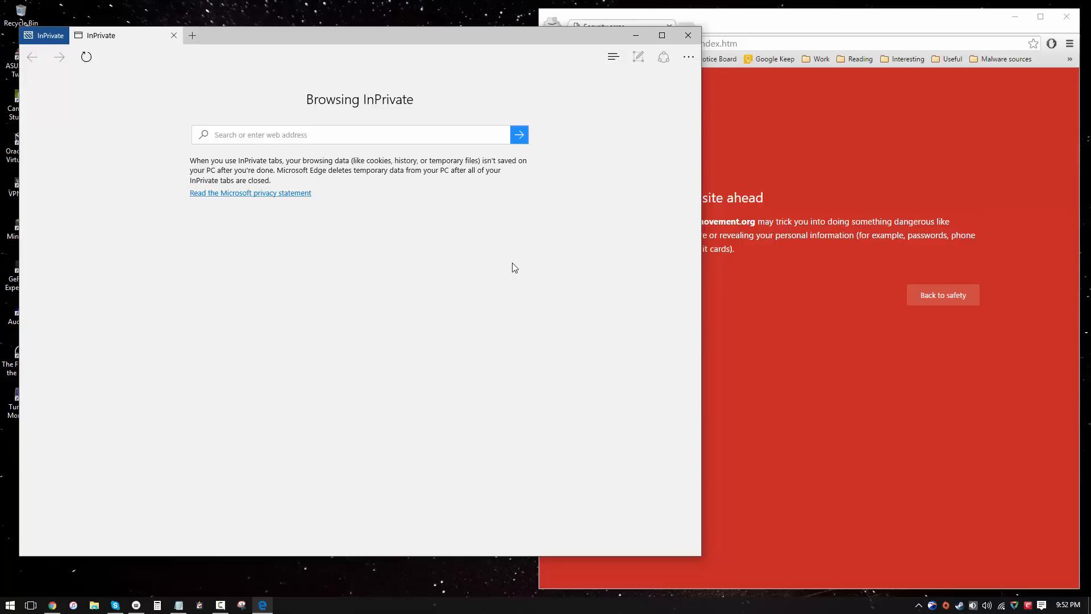
{"action": "mouse_move", "coordinate": [511, 279]}
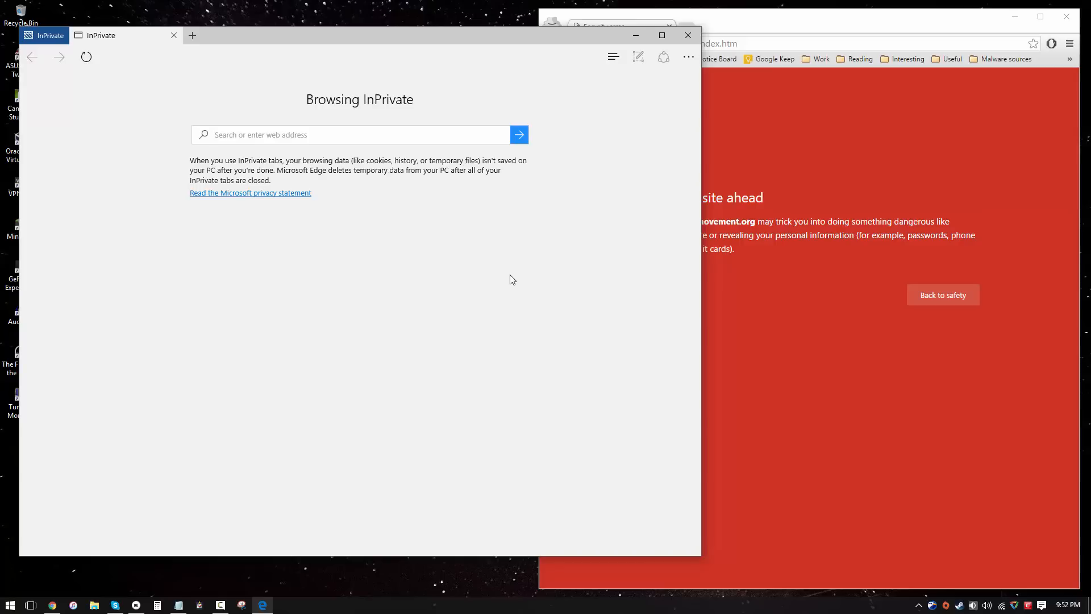
{"action": "mouse_move", "coordinate": [183, 593]}
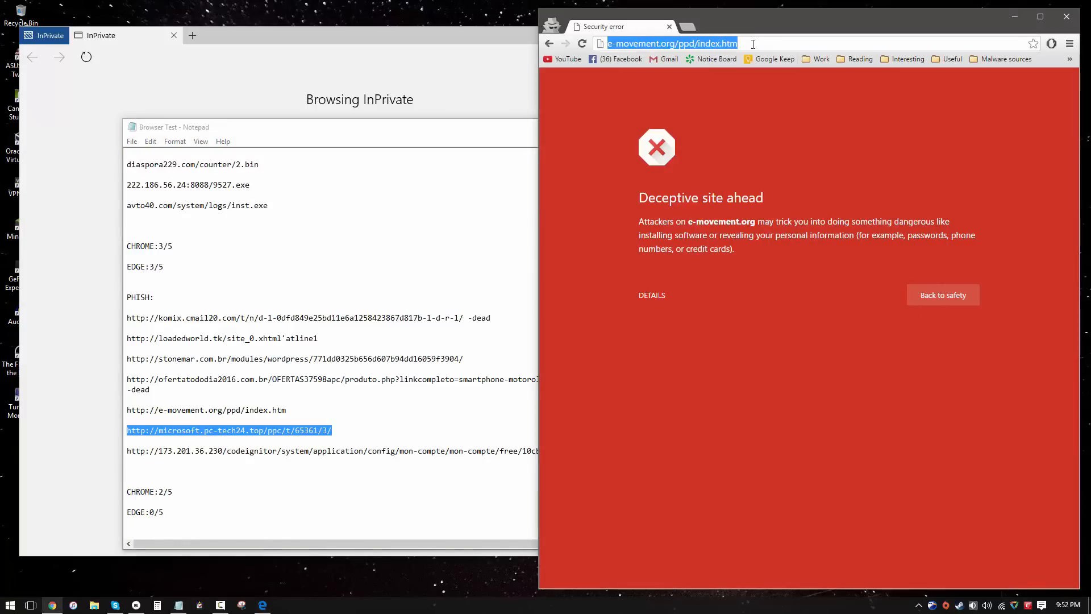
{"action": "type", "text": "http://microsoft.pc-tech24.top/ppc/t/65361/3/"}
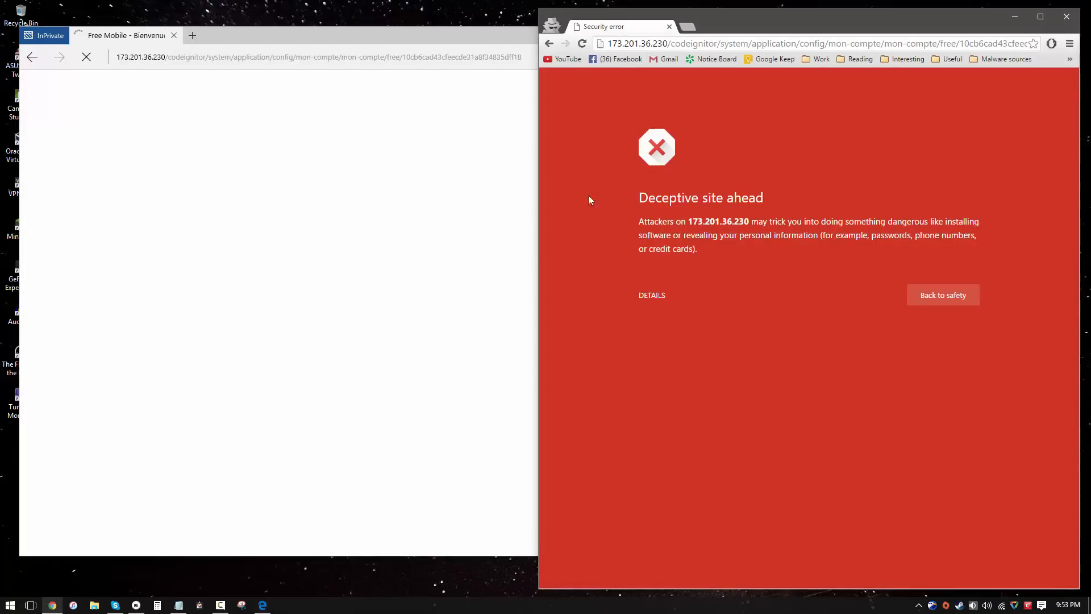
{"action": "mouse_move", "coordinate": [720, 245]}
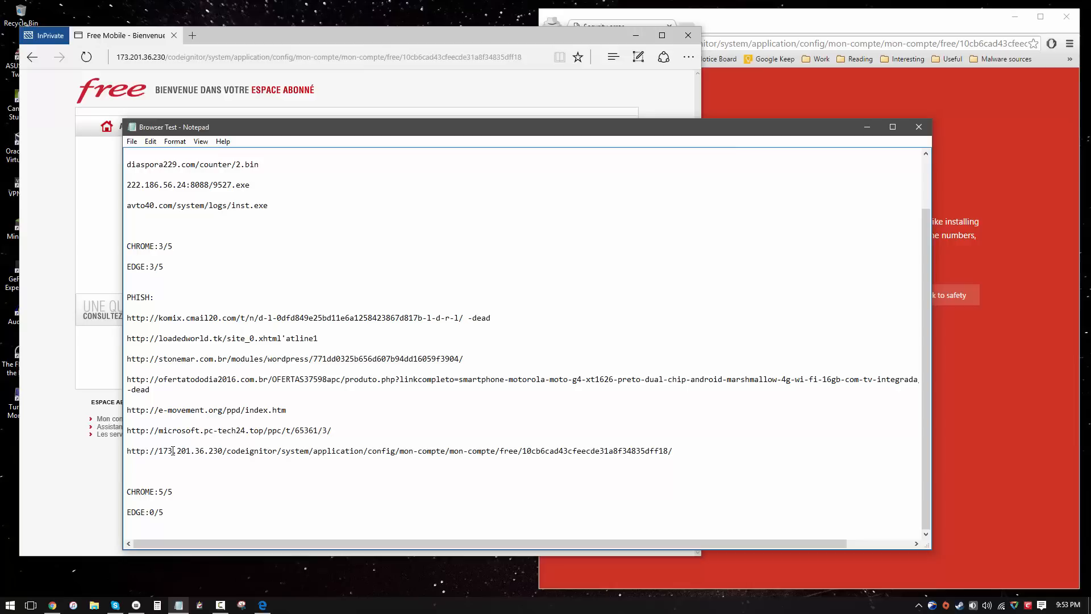
{"action": "mouse_move", "coordinate": [746, 98]}
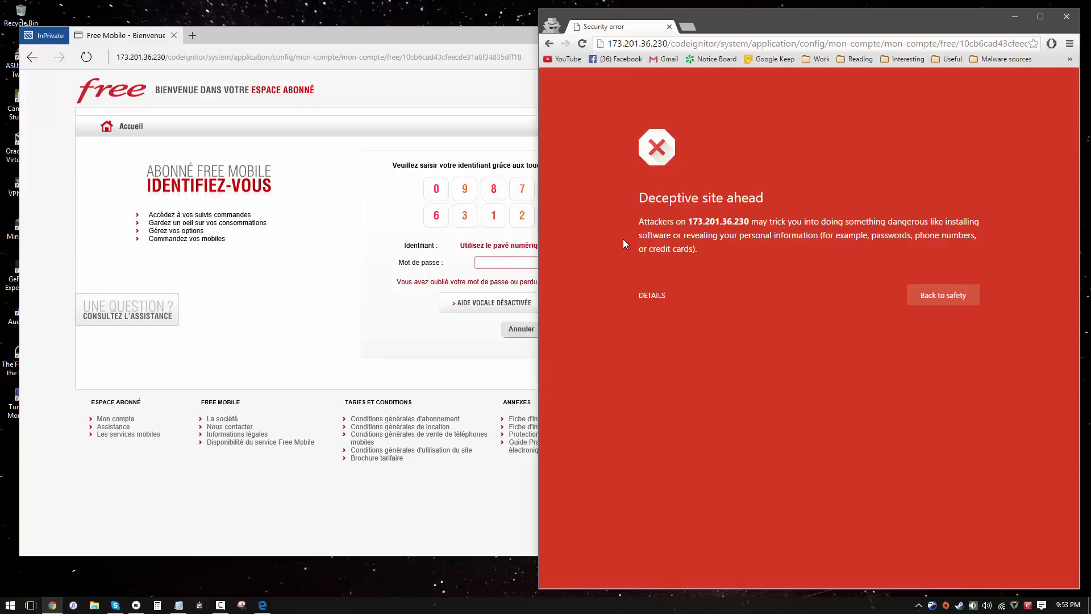
{"action": "mouse_move", "coordinate": [614, 246]}
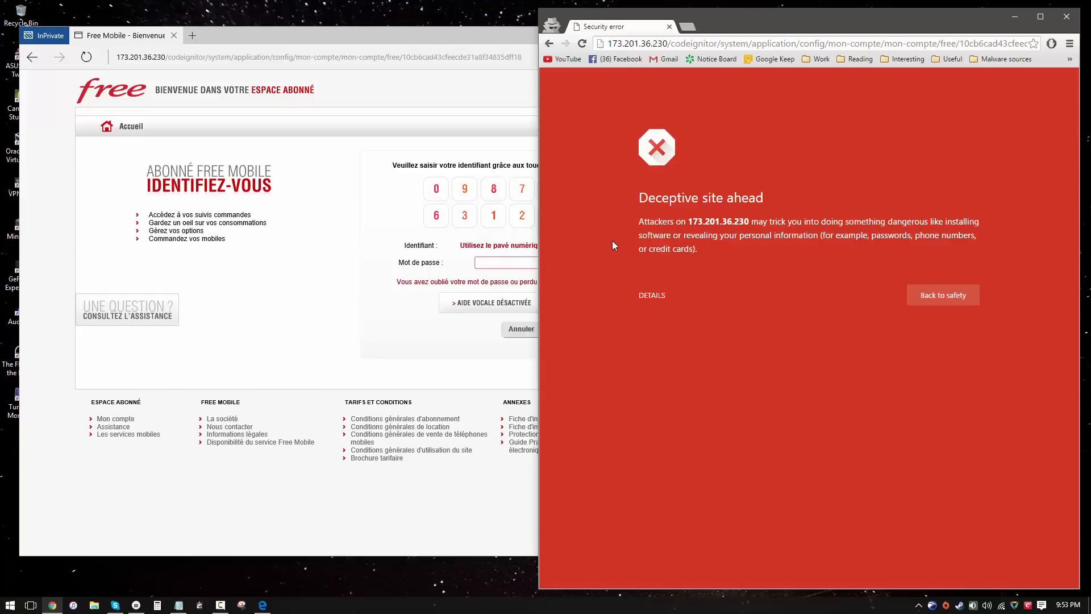